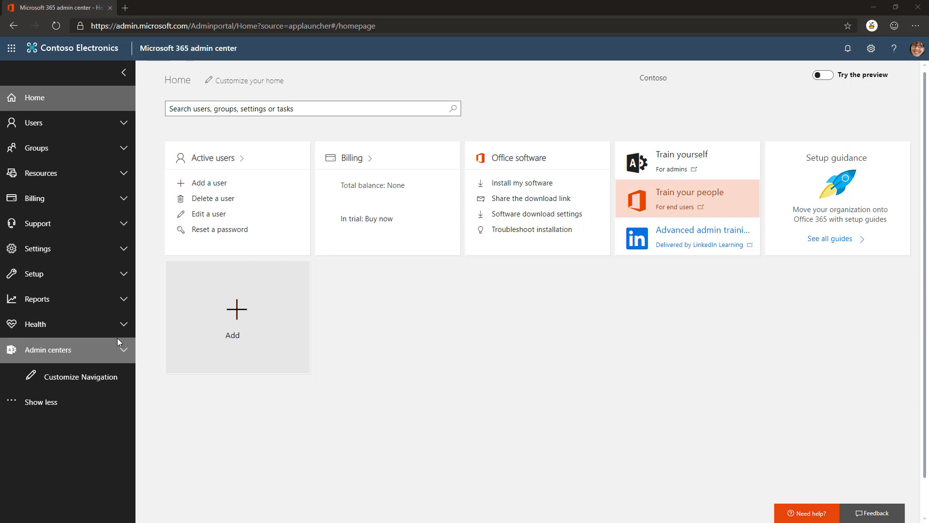
# Step: Expand Admin centers and launch the SharePoint admin center in a new tab
pyautogui.click(53, 349)
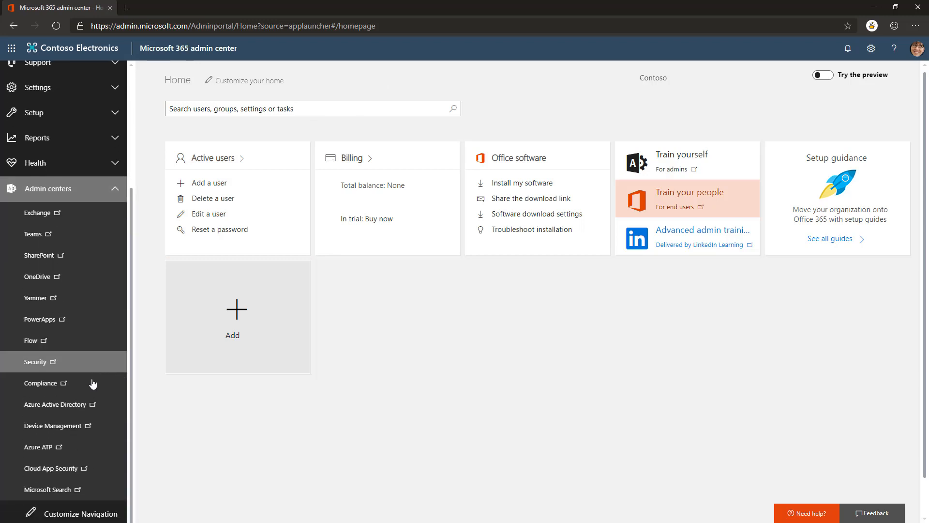
pyautogui.moveTo(41, 255)
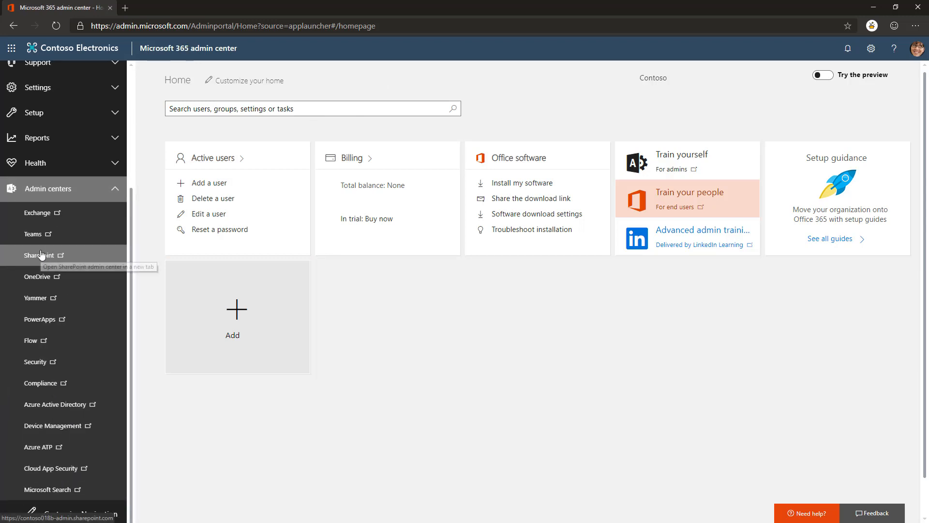
pyautogui.click(41, 255)
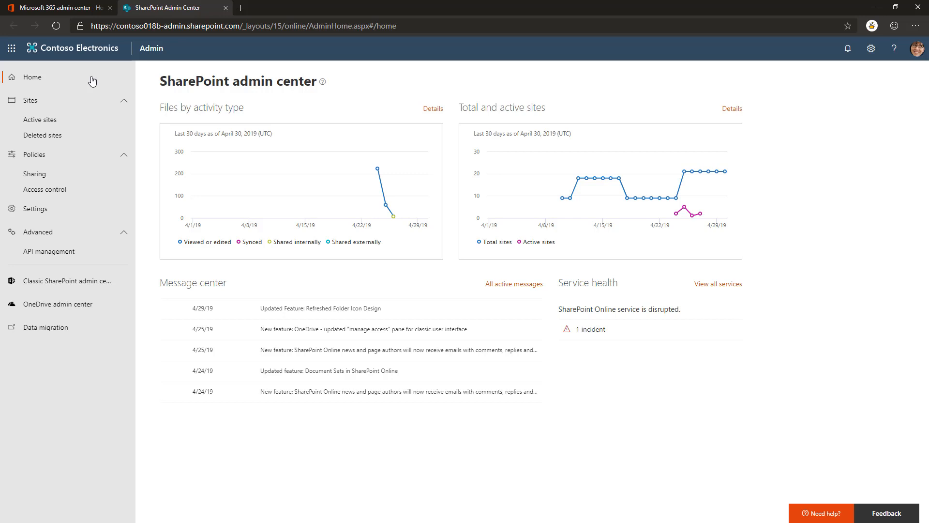
pyautogui.moveTo(65, 281)
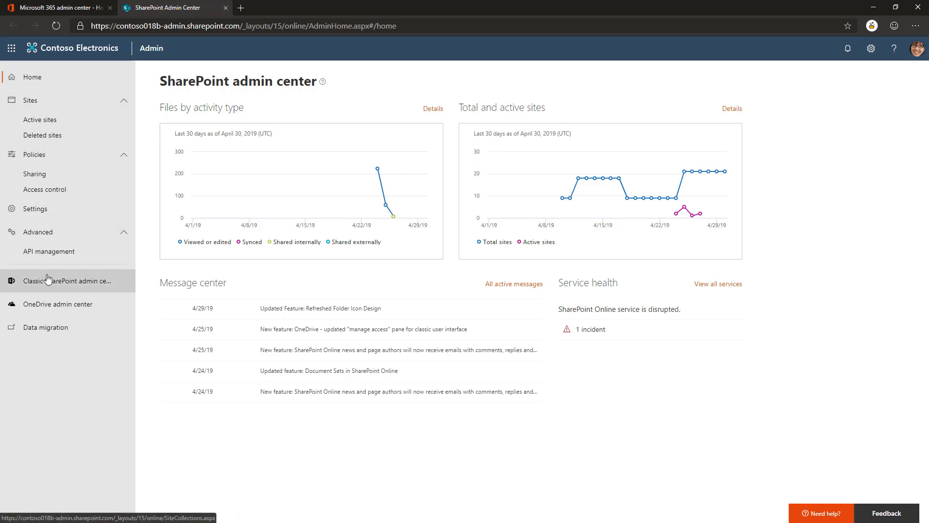
pyautogui.moveTo(47, 281)
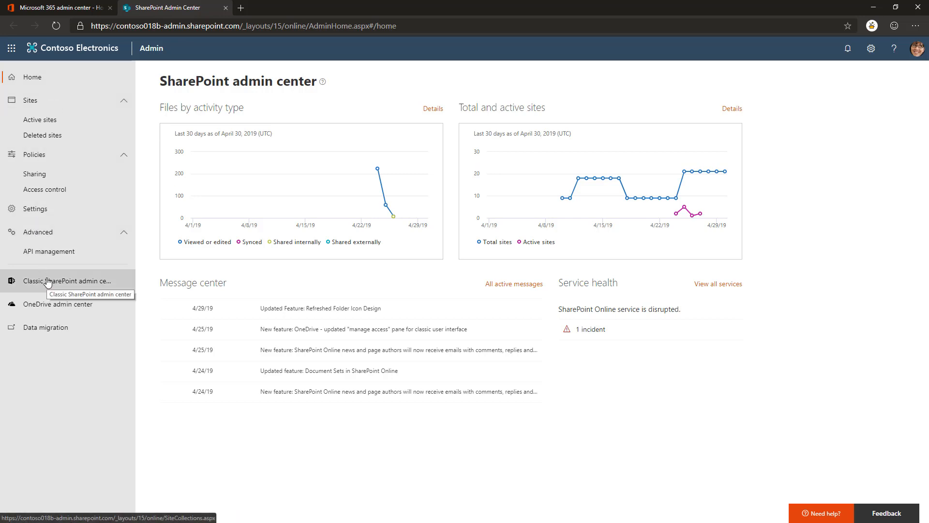
# Step: Launch the classic SharePoint admin center from the left navigation
pyautogui.click(64, 280)
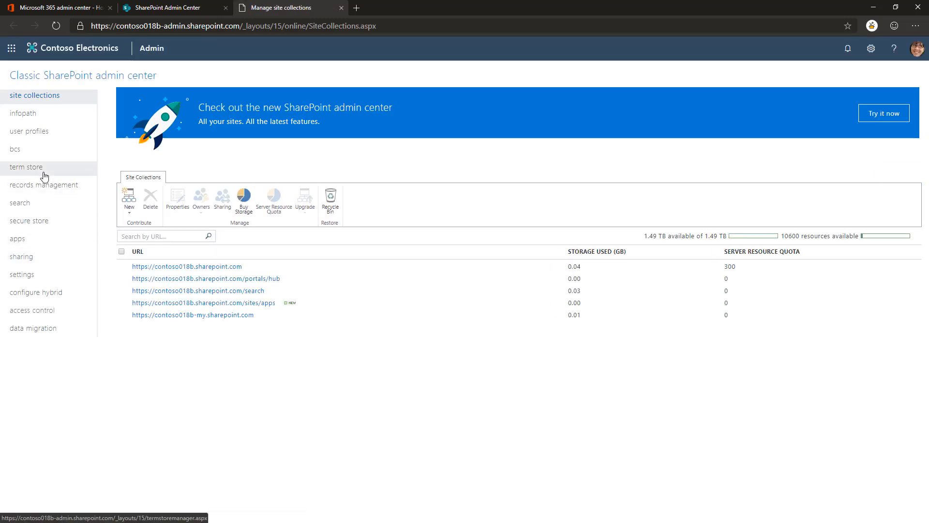
pyautogui.moveTo(26, 166)
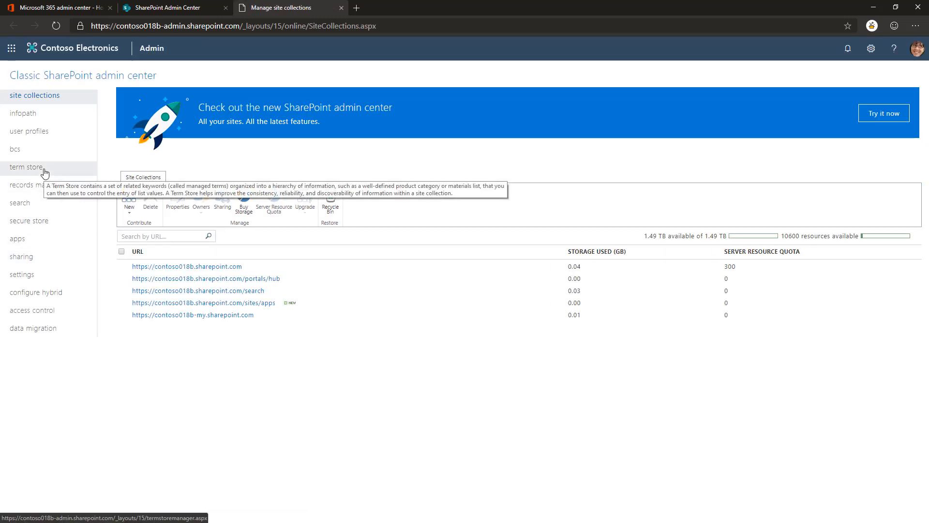
# Step: Go to the term store management page in the classic admin center
pyautogui.click(25, 166)
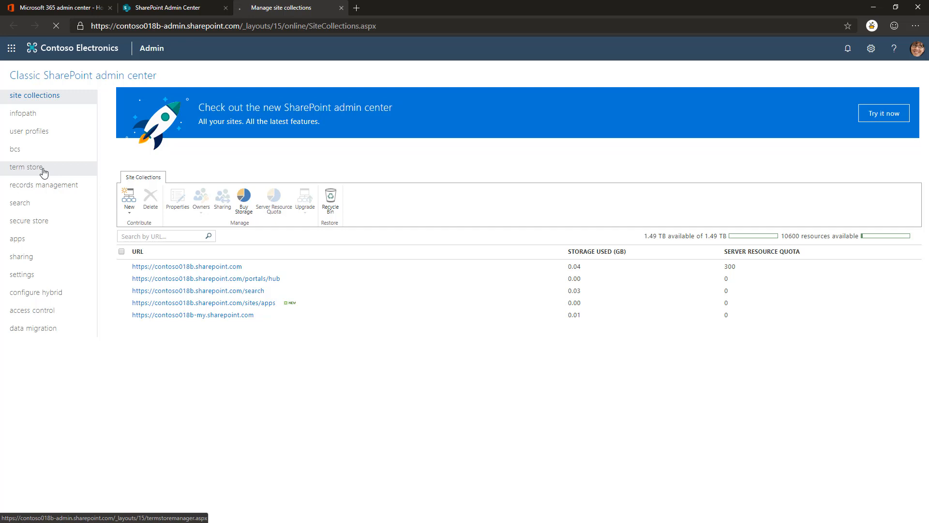
pyautogui.click(27, 168)
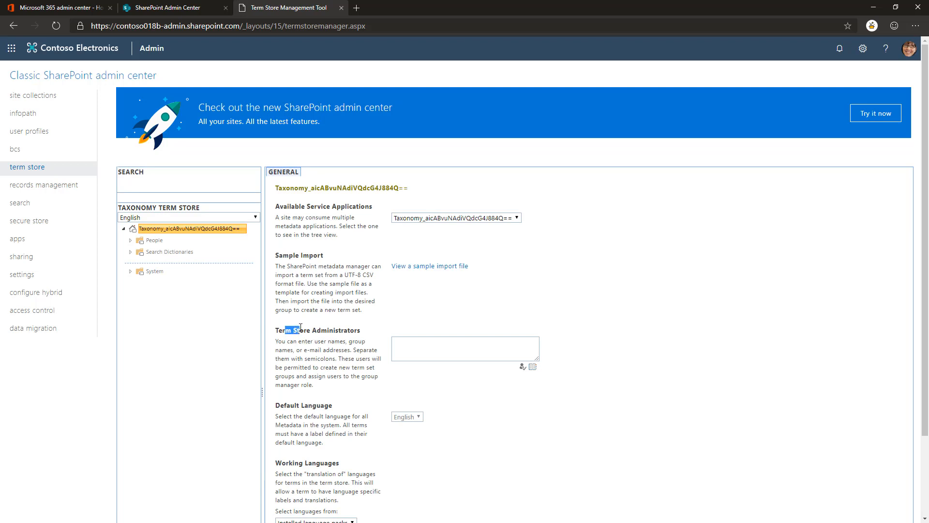
pyautogui.moveTo(891, 131)
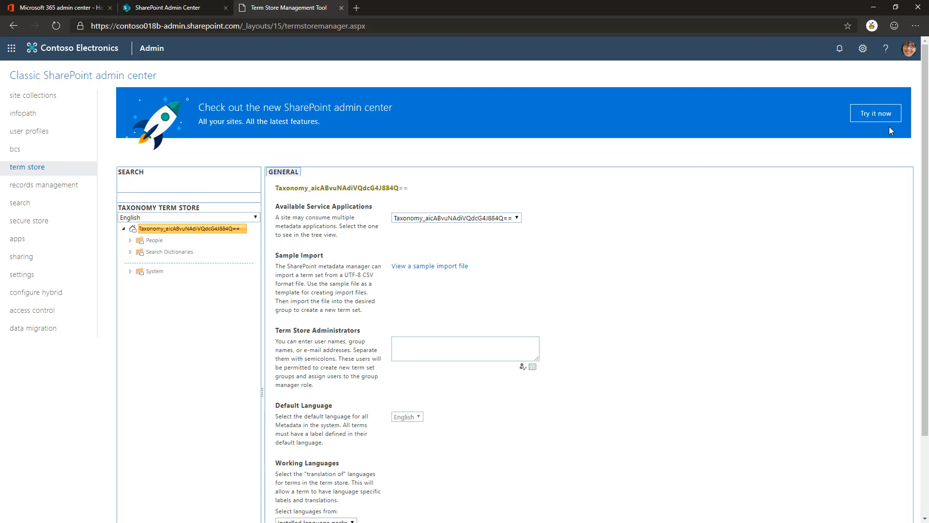
pyautogui.moveTo(910, 49)
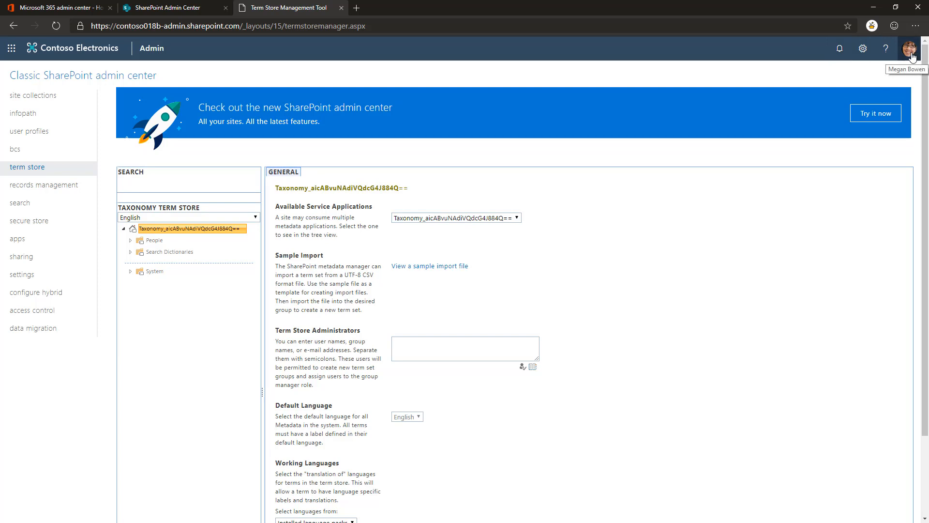
pyautogui.write('Megan Bowen')
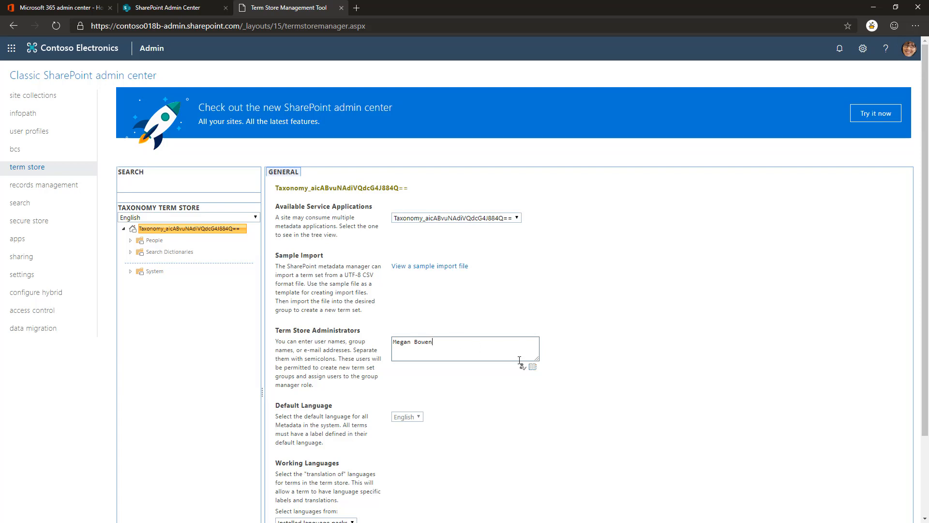
pyautogui.click(522, 366)
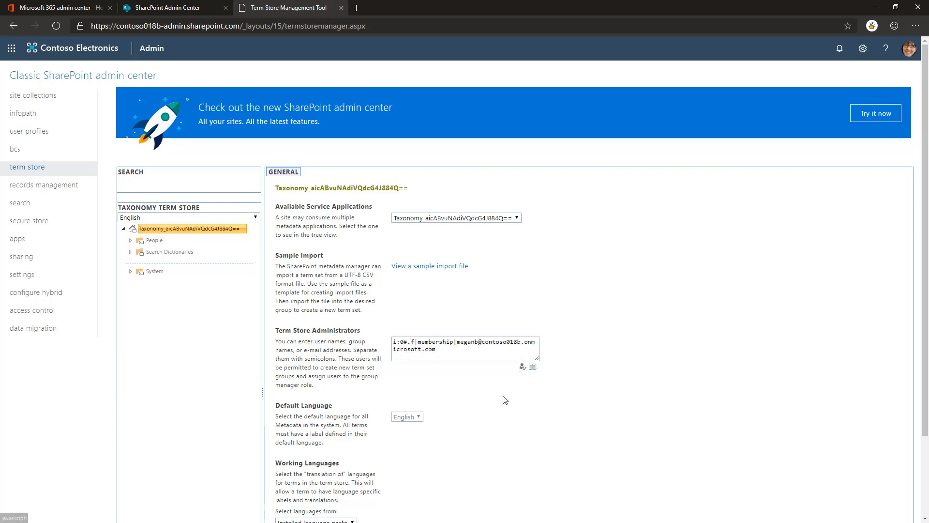
pyautogui.moveTo(409, 375)
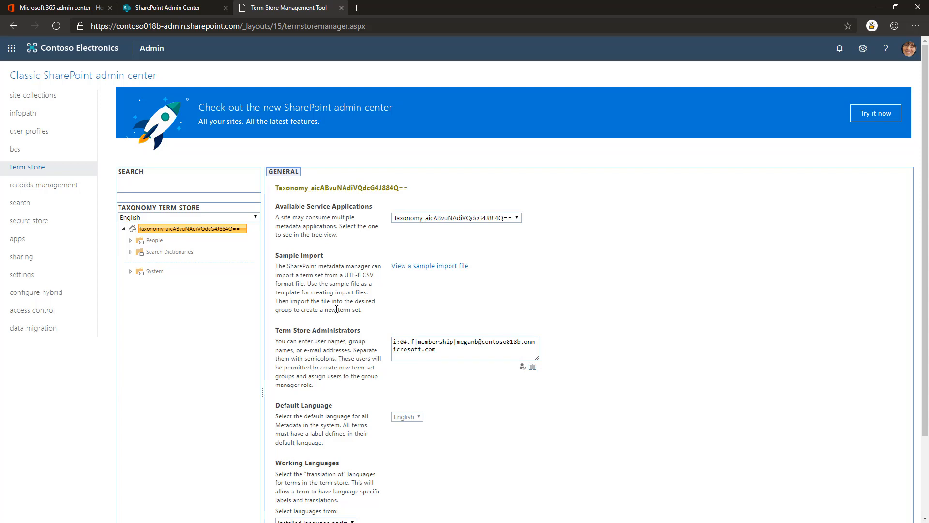
pyautogui.moveTo(437, 290)
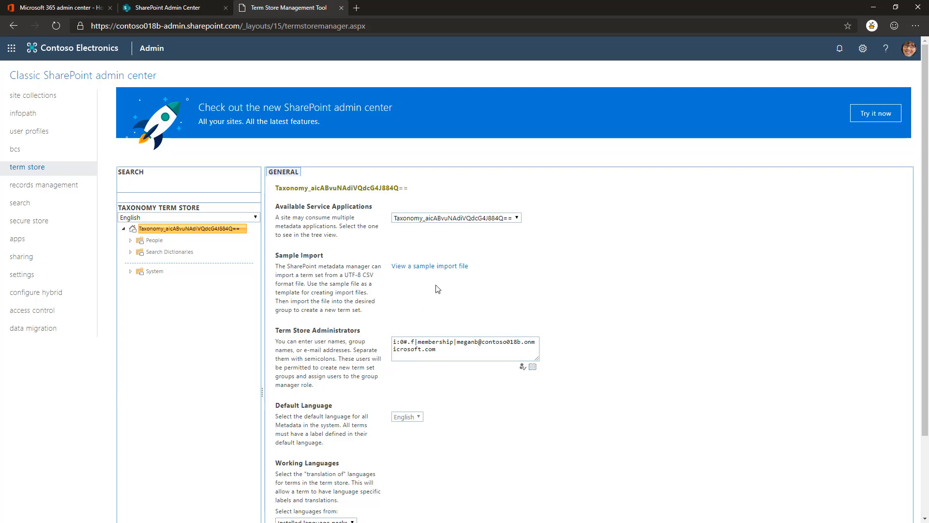
pyautogui.moveTo(657, 338)
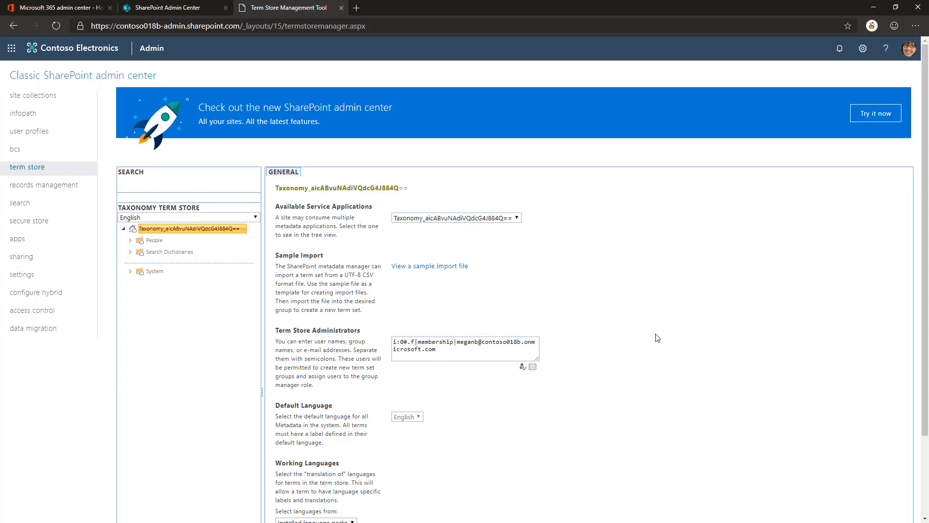
pyautogui.moveTo(667, 334)
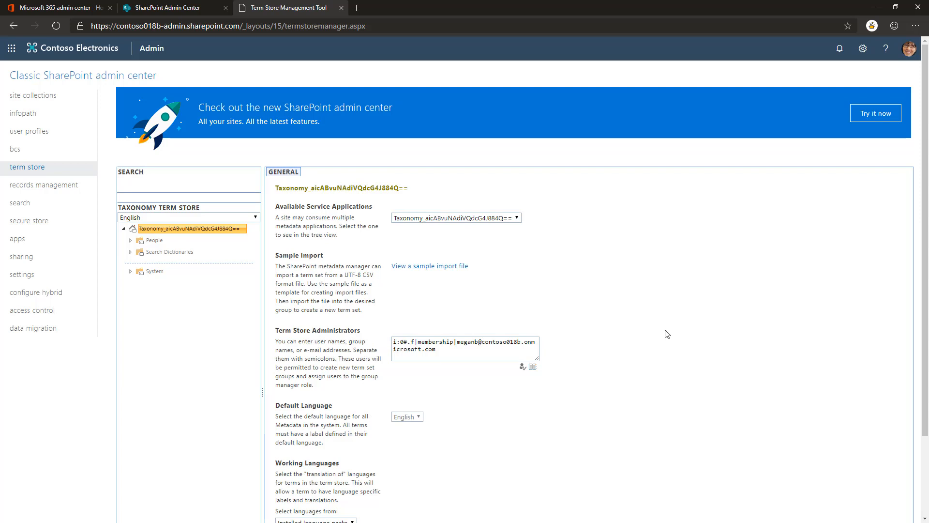
# Step: Save the term store General settings with Megan Bowen as administrator
pyautogui.scroll(-3)
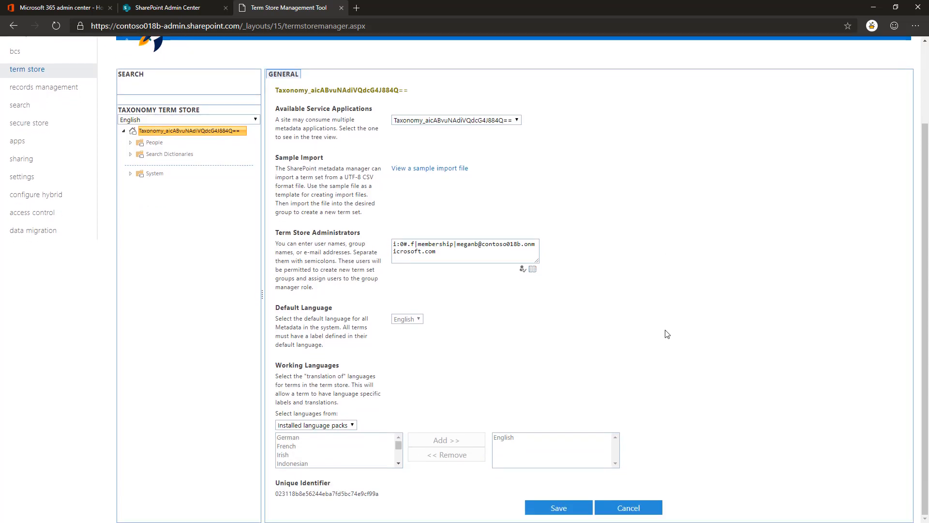
pyautogui.moveTo(521, 321)
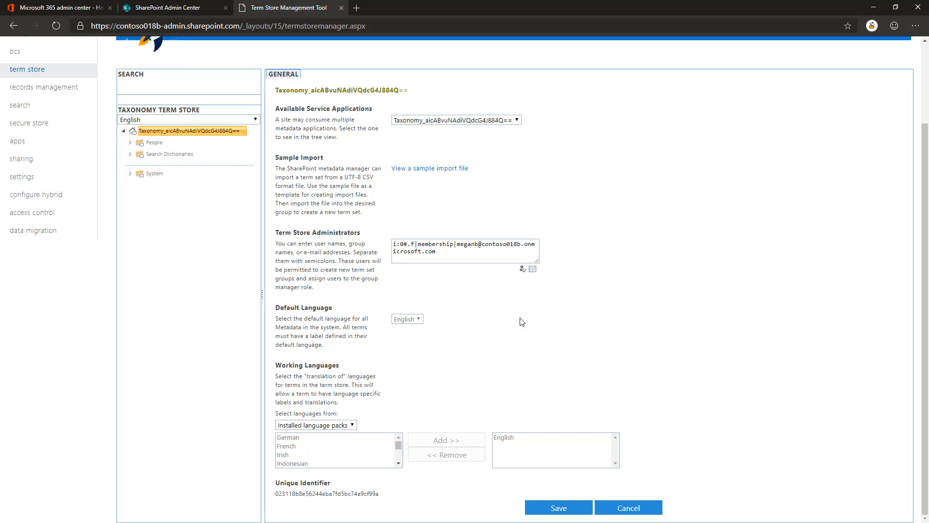
pyautogui.moveTo(463, 421)
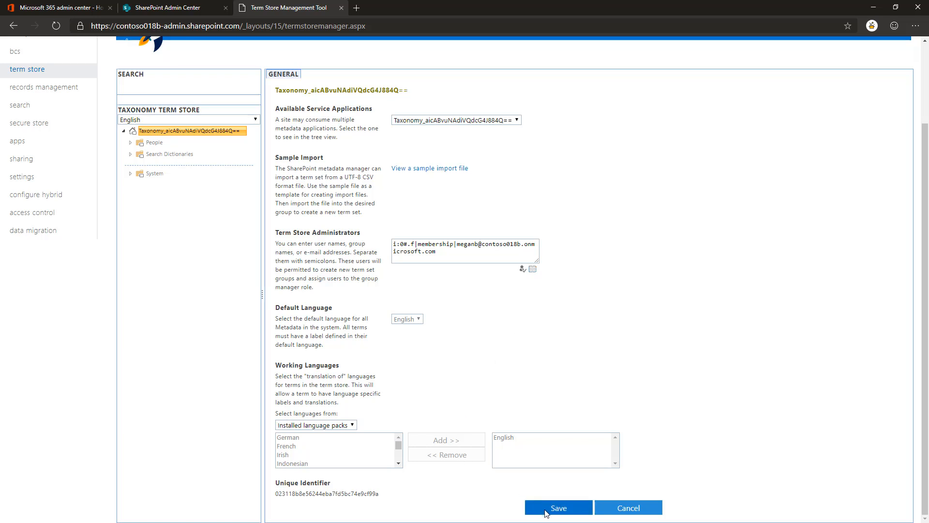
pyautogui.click(558, 508)
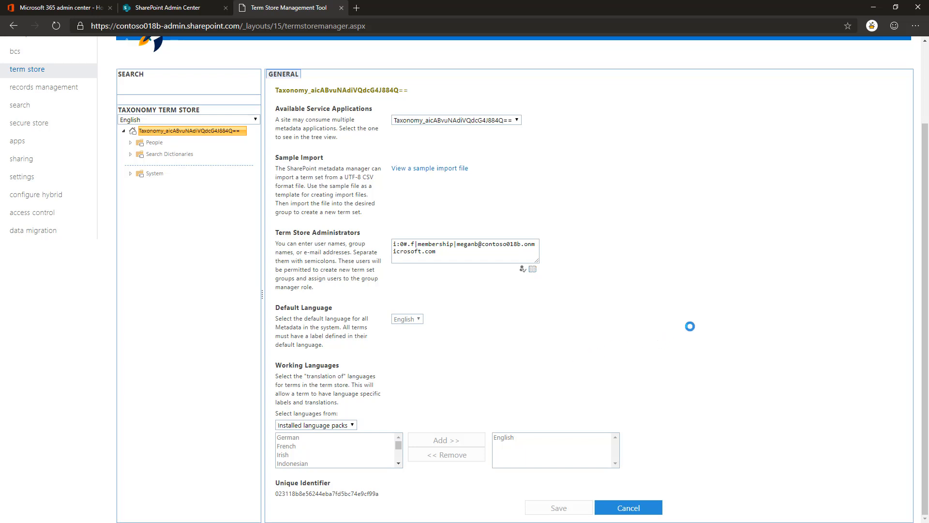
pyautogui.click(558, 508)
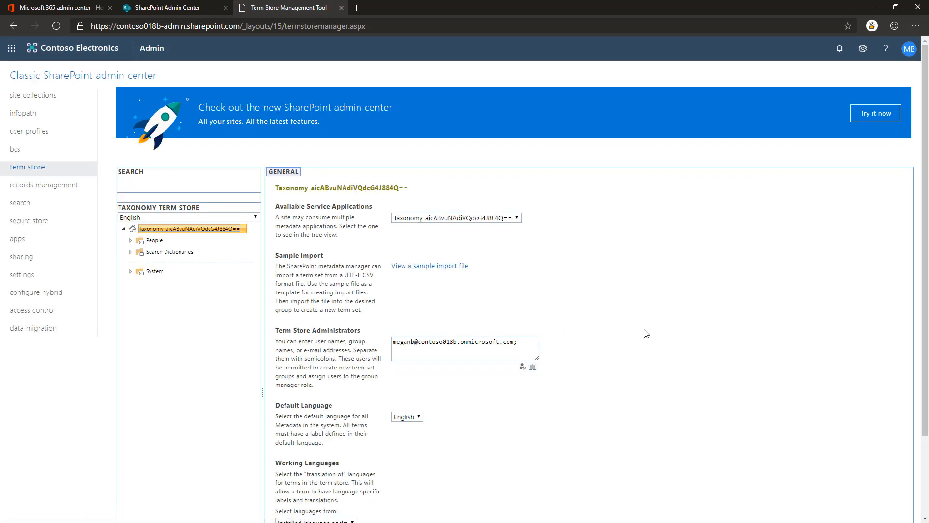
pyautogui.moveTo(624, 352)
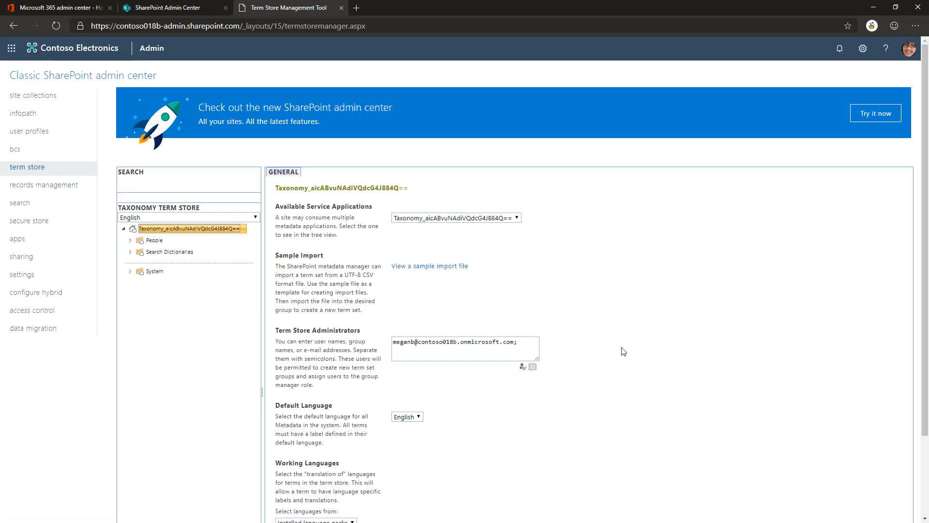
pyautogui.moveTo(778, 183)
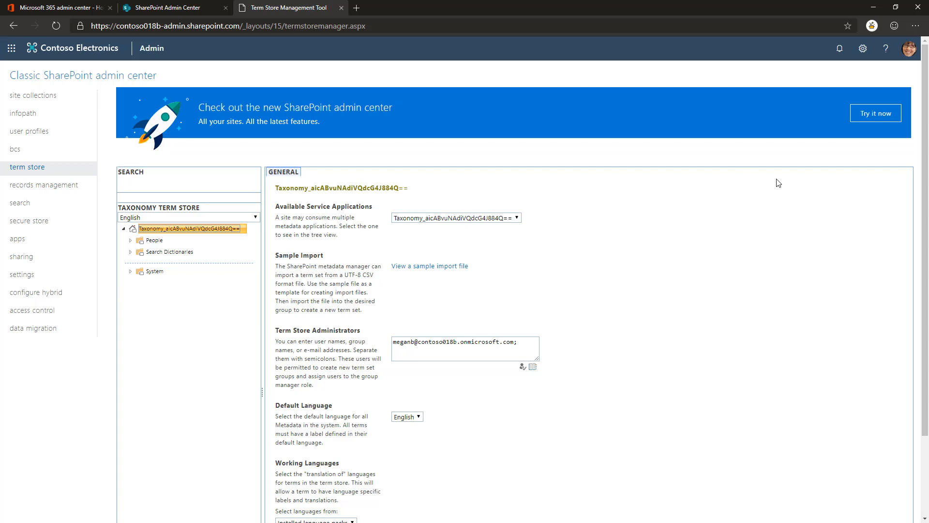
pyautogui.moveTo(670, 318)
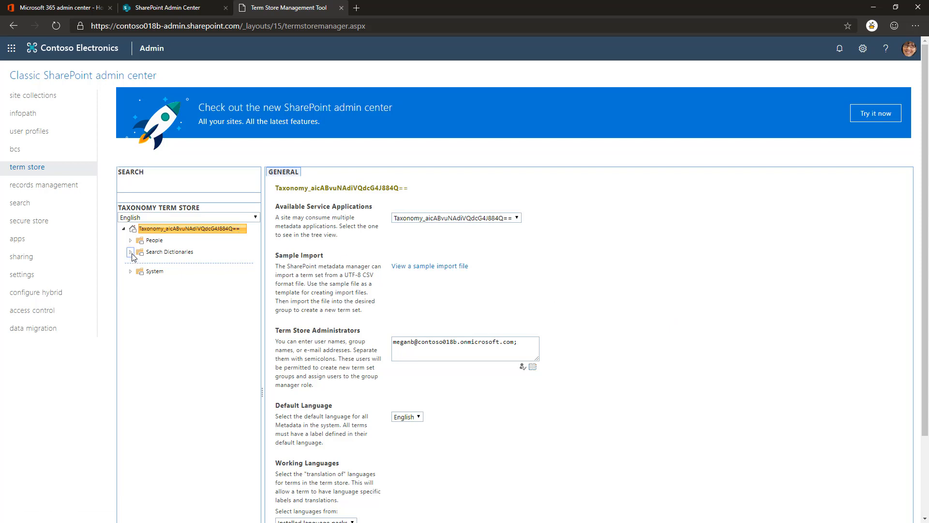
pyautogui.click(130, 251)
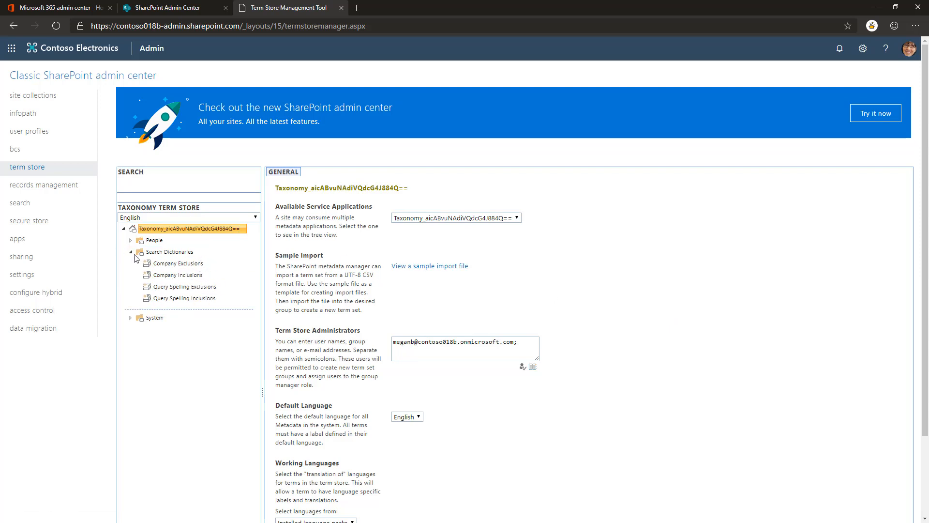
pyautogui.click(130, 252)
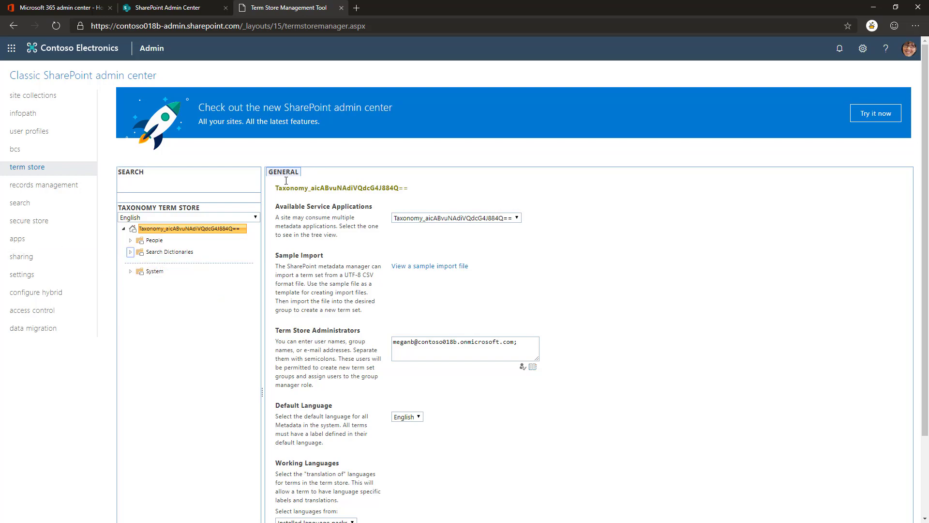